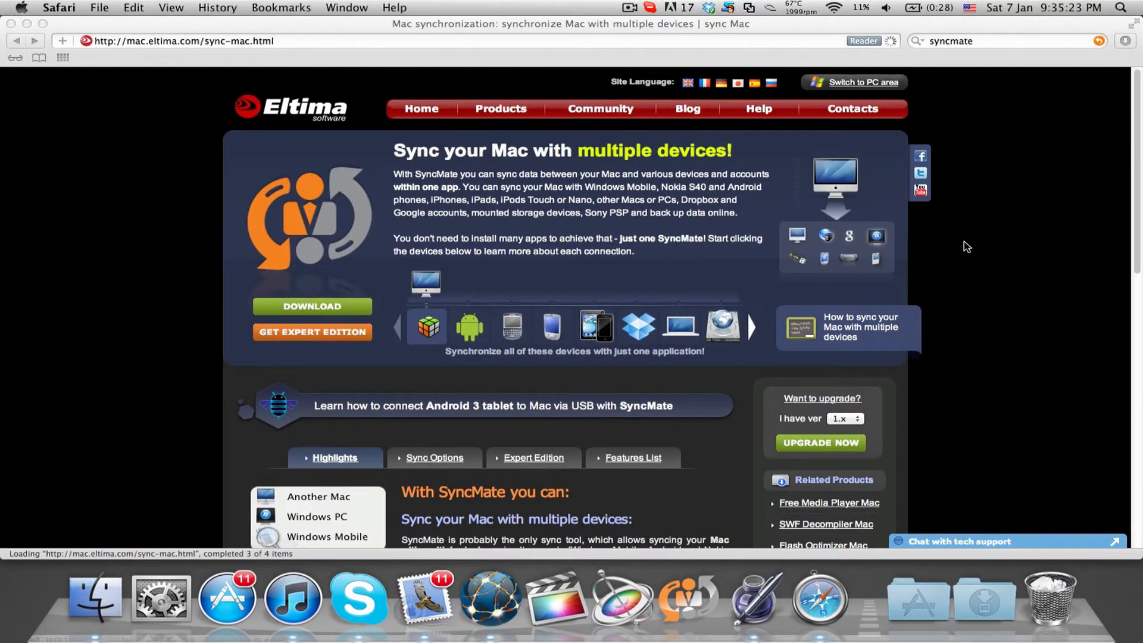
Scroll Eltima's SyncMate page down to the grid of supported devices and services.
{"action": "scroll", "scroll_direction": "down", "scroll_amount": 3}
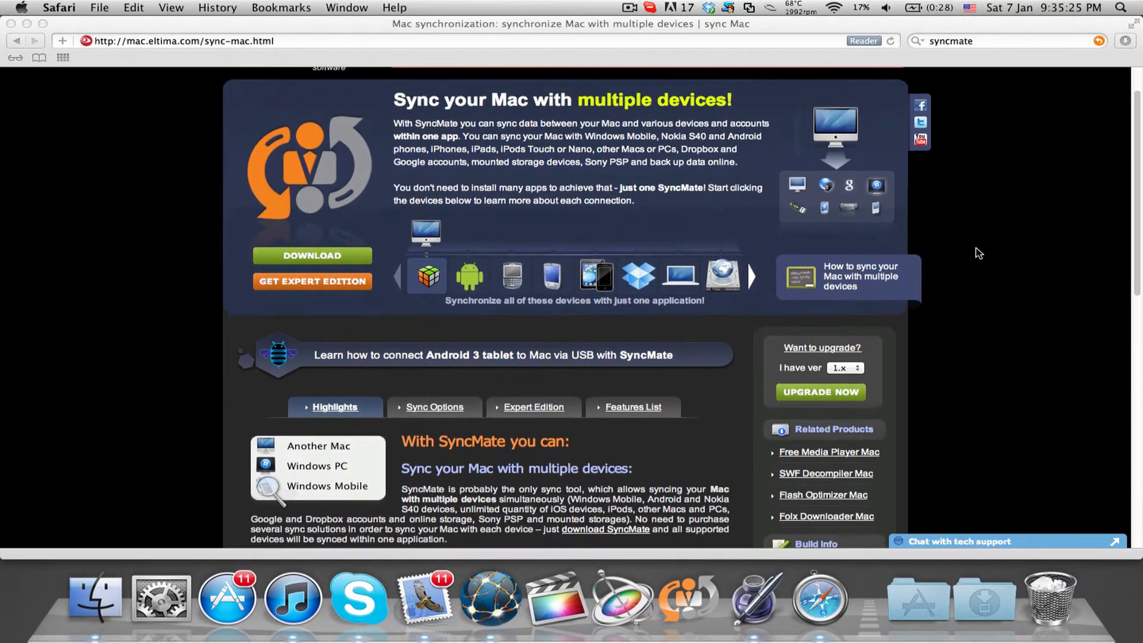
{"action": "scroll", "scroll_direction": "down", "scroll_amount": 3}
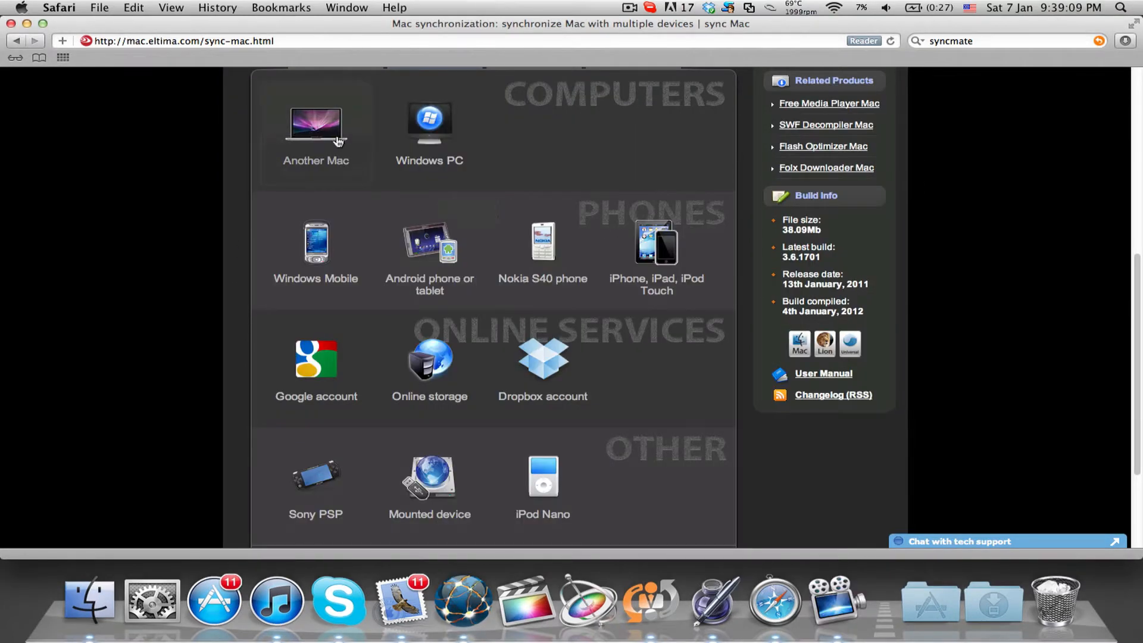
{"action": "mouse_move", "coordinate": [328, 215]}
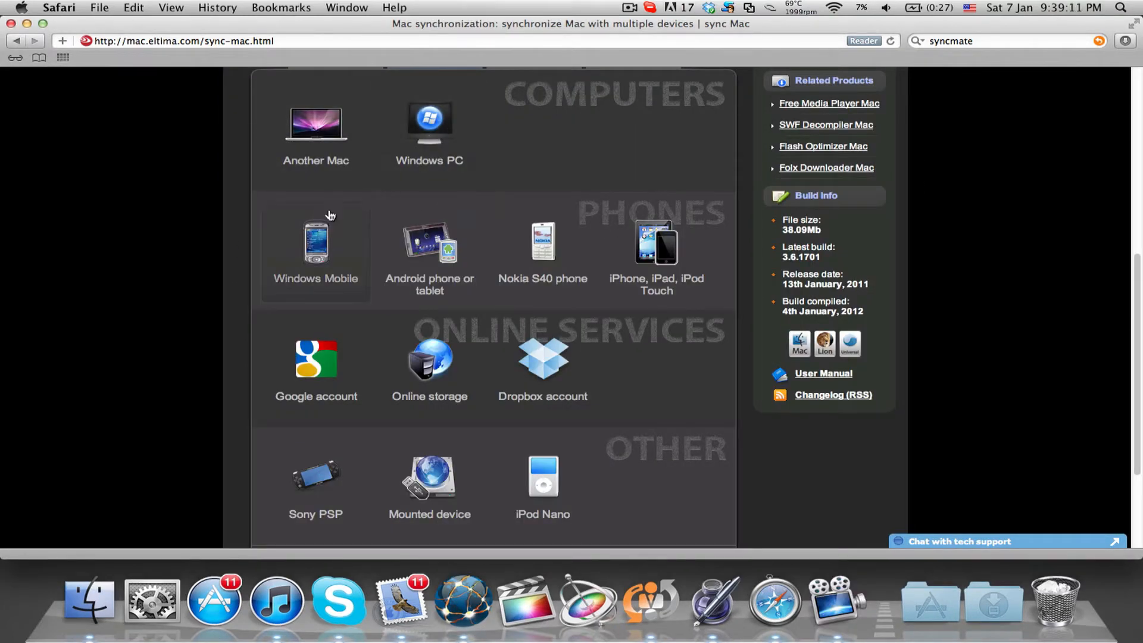
{"action": "mouse_move", "coordinate": [575, 237]}
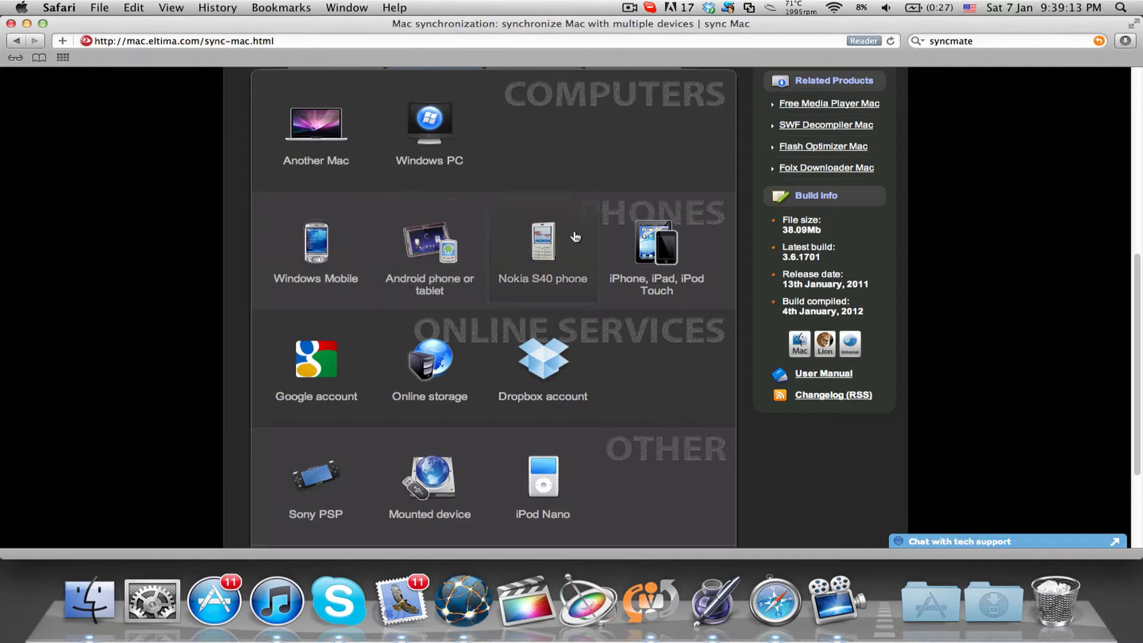
{"action": "mouse_move", "coordinate": [406, 359]}
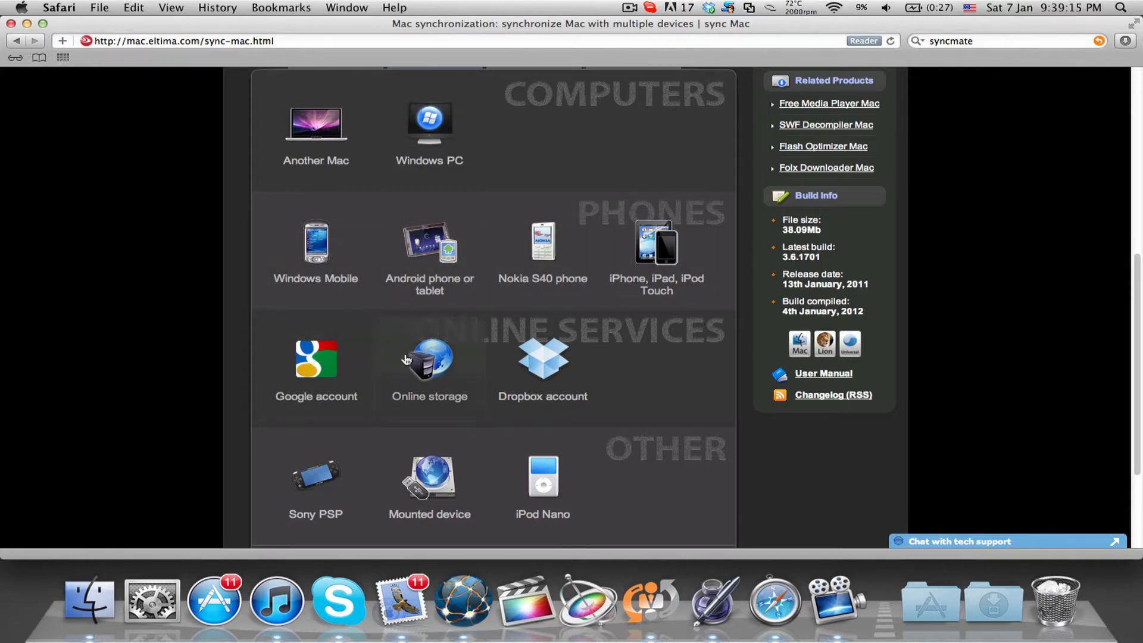
{"action": "mouse_move", "coordinate": [358, 472]}
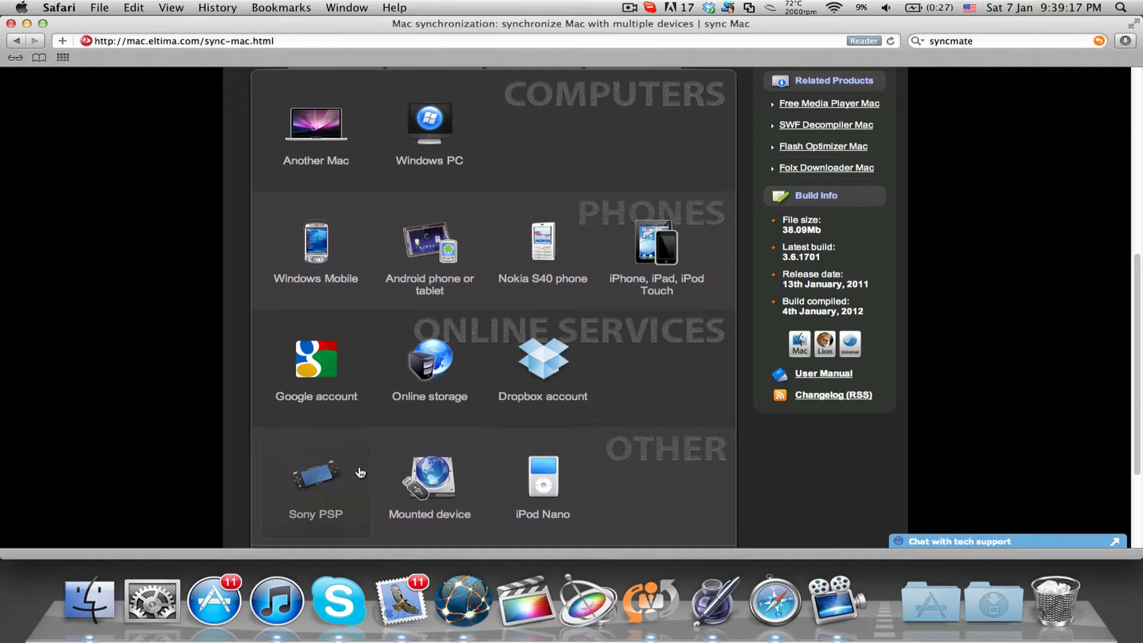
{"action": "mouse_move", "coordinate": [601, 477]}
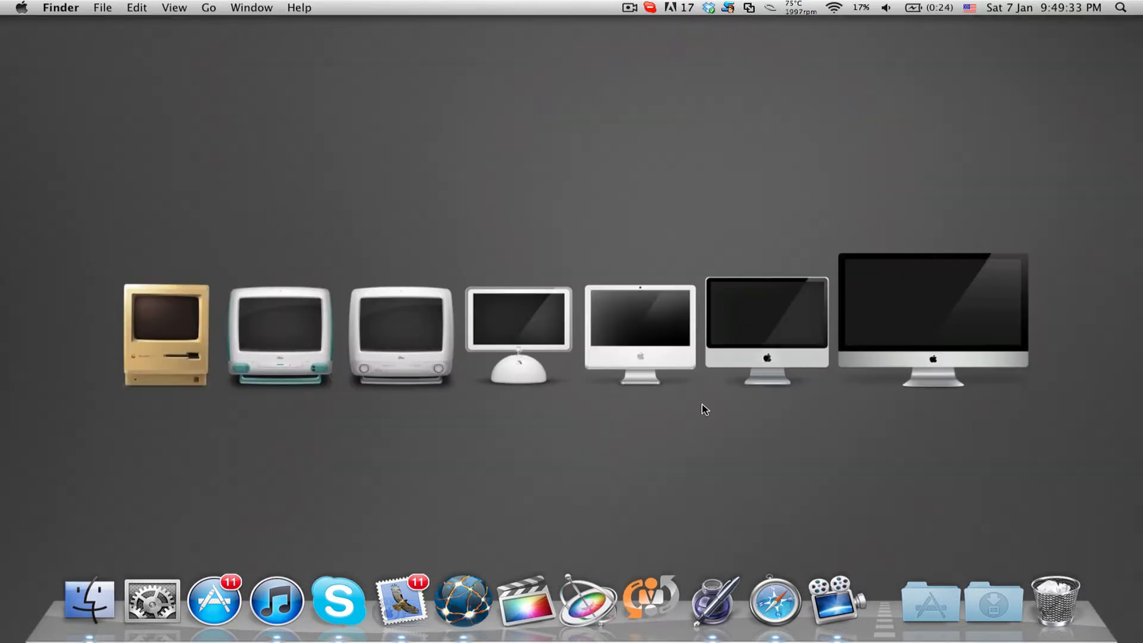
Launch SyncMate from the Dock and show the Another Mac connection's sync items.
{"action": "left_click", "coordinate": [650, 600]}
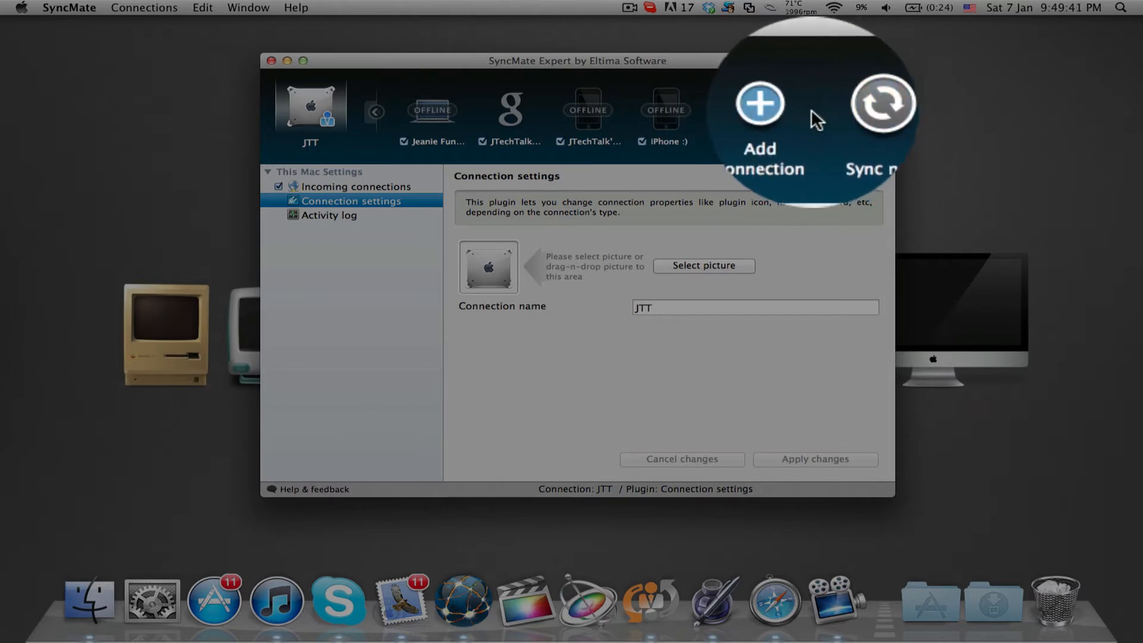
{"action": "left_click", "coordinate": [759, 117]}
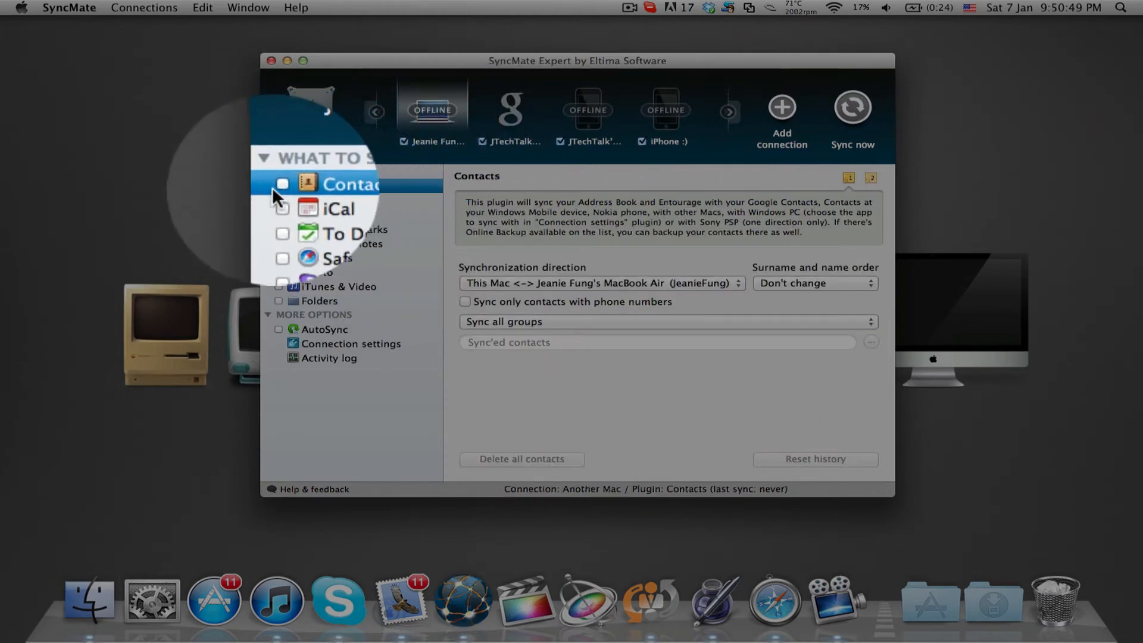
Enable Contacts, iCal, To Dos, Bookmarks, Mail notes, iPhoto, iTunes and Folders, then select the iPhone.
{"action": "left_click", "coordinate": [339, 208]}
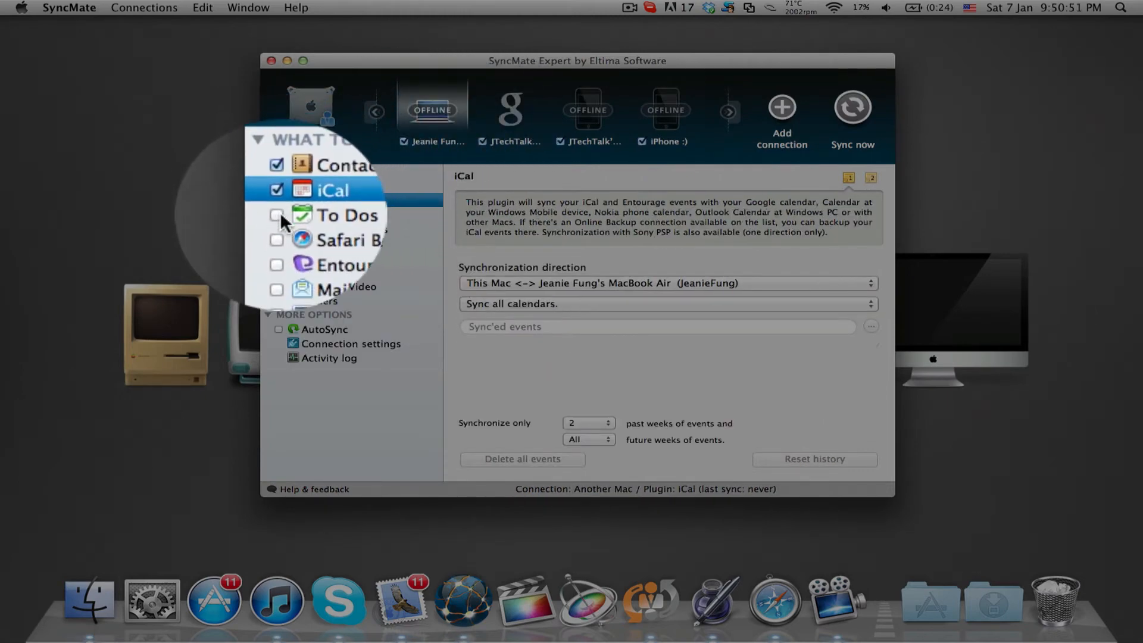
{"action": "left_click", "coordinate": [347, 240]}
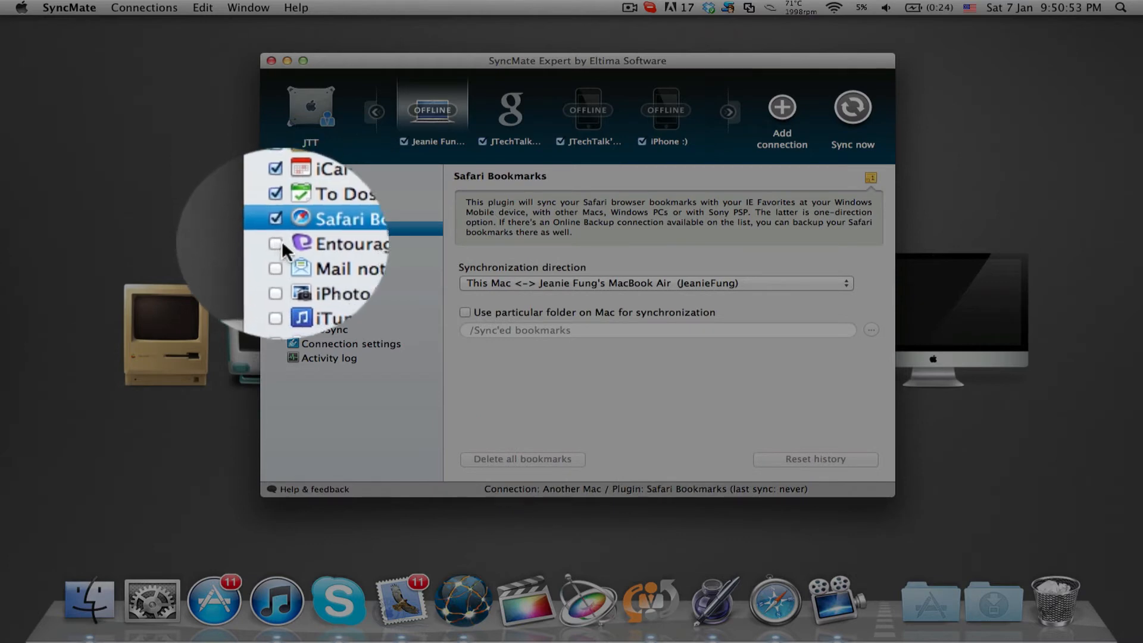
{"action": "left_click", "coordinate": [343, 268]}
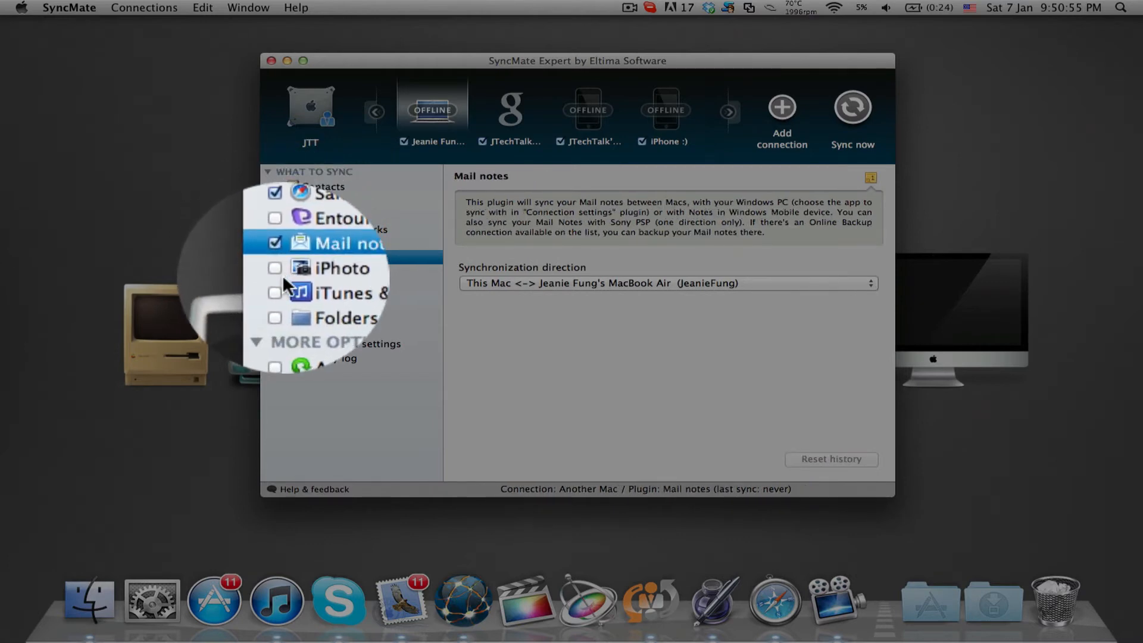
{"action": "left_click", "coordinate": [348, 292]}
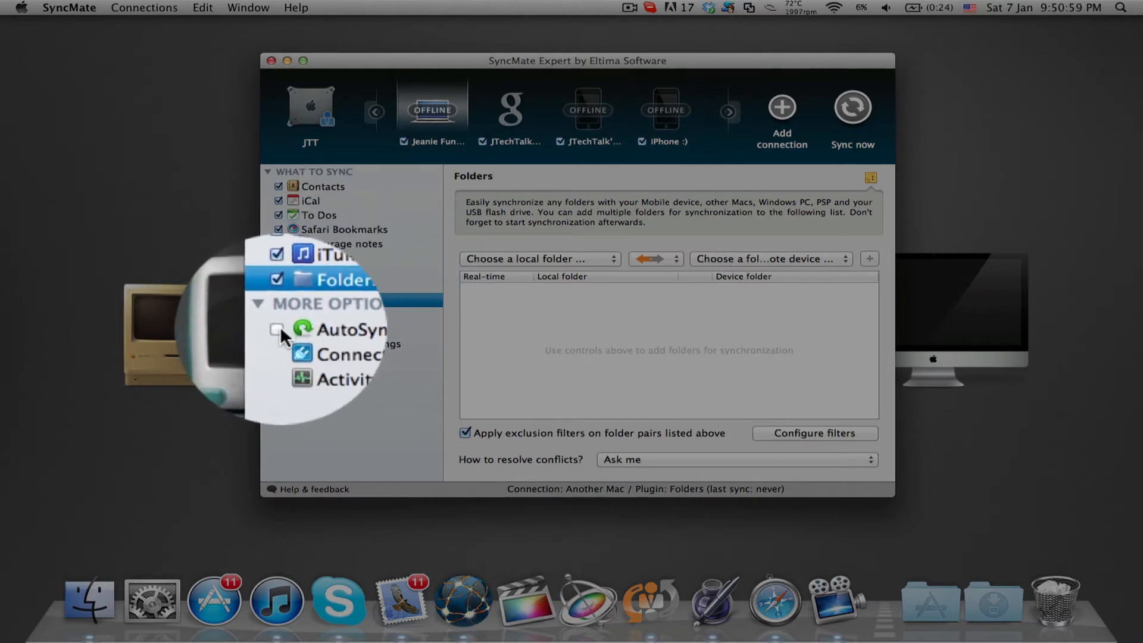
{"action": "left_click", "coordinate": [587, 109]}
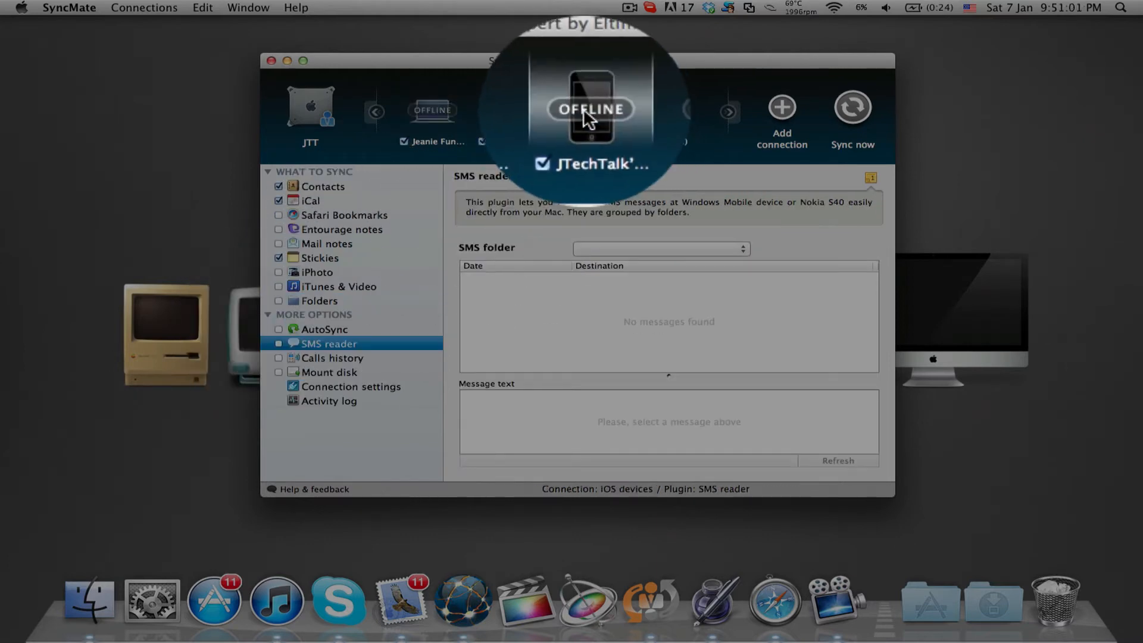
{"action": "left_click", "coordinate": [327, 328]}
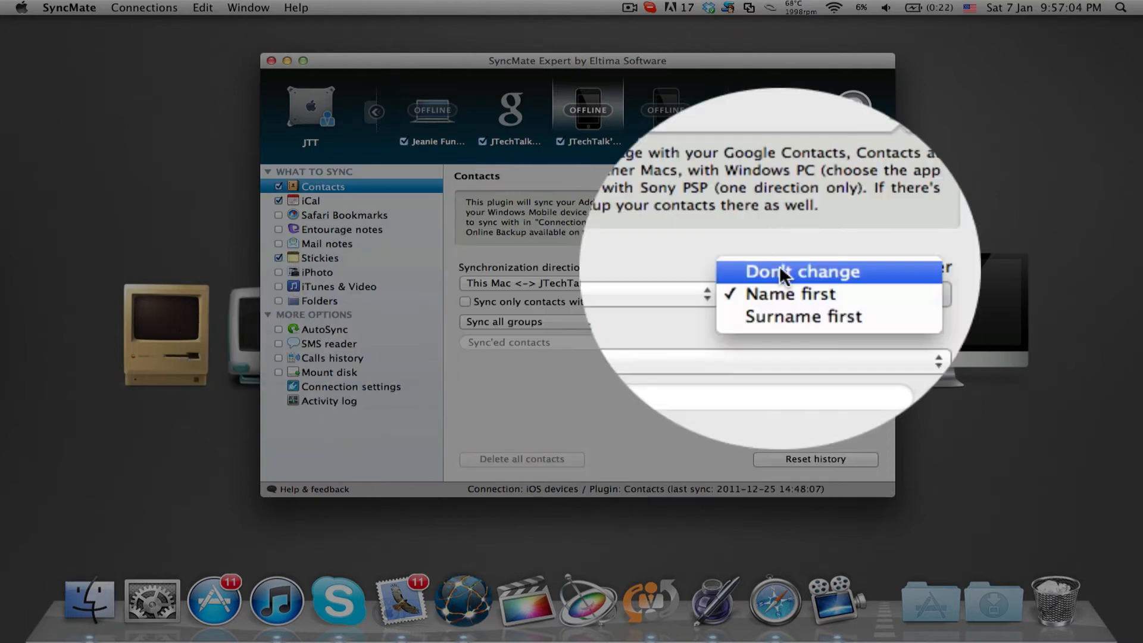
Sync iPhone contacts one-way to this Mac, name first, phone-numbered only; start and cancel a sync.
{"action": "left_click", "coordinate": [801, 271]}
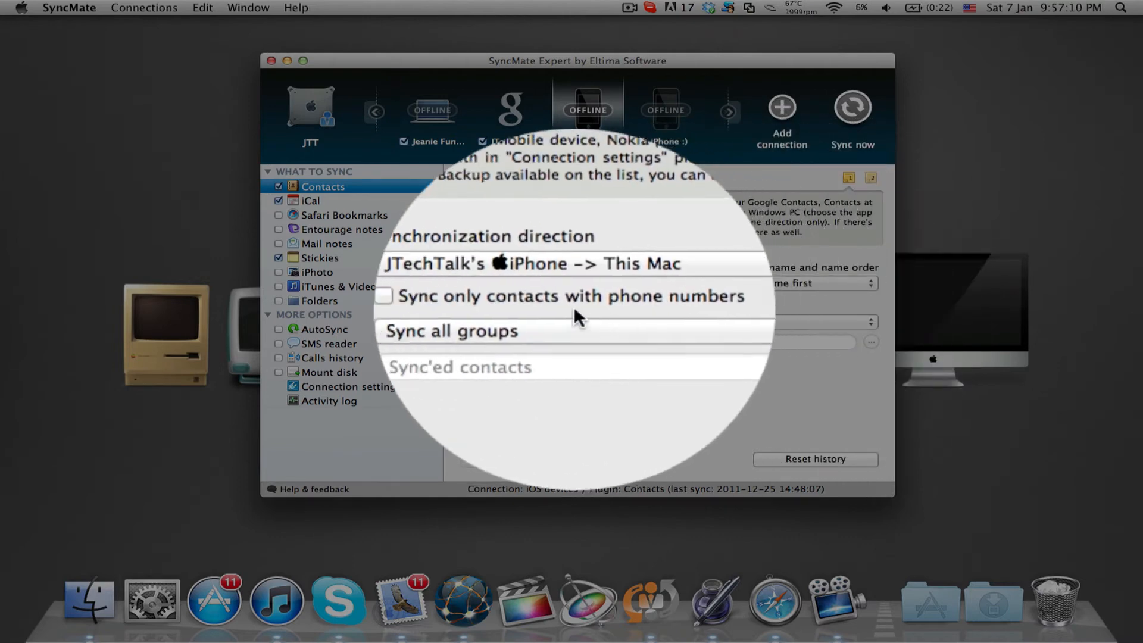
{"action": "left_click", "coordinate": [452, 330]}
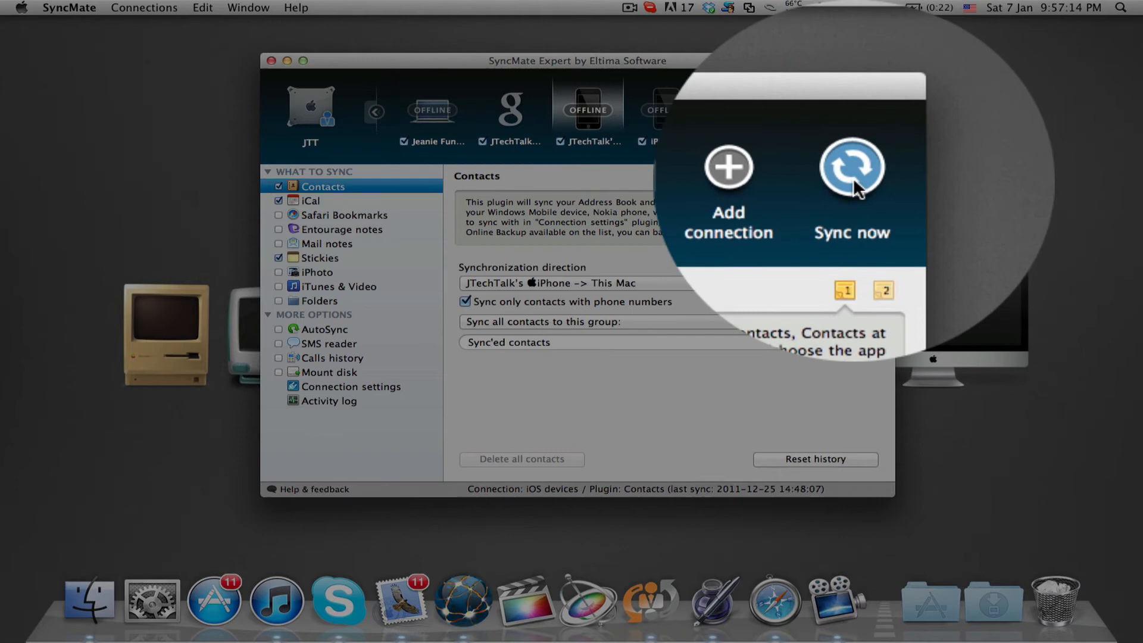
{"action": "left_click", "coordinate": [851, 168]}
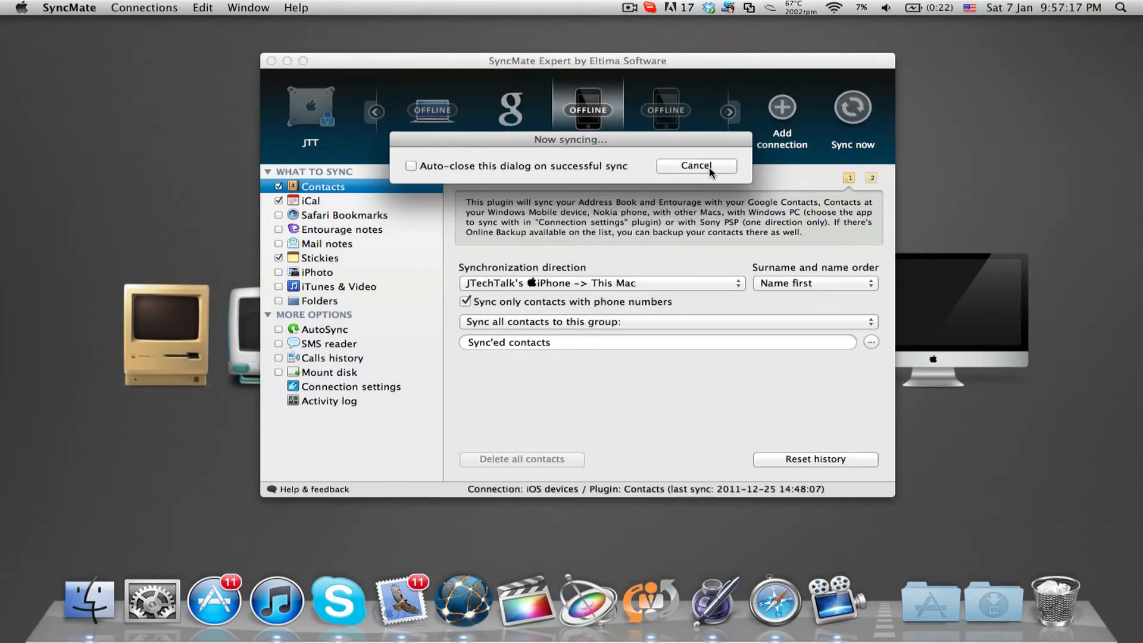
{"action": "left_click", "coordinate": [344, 214]}
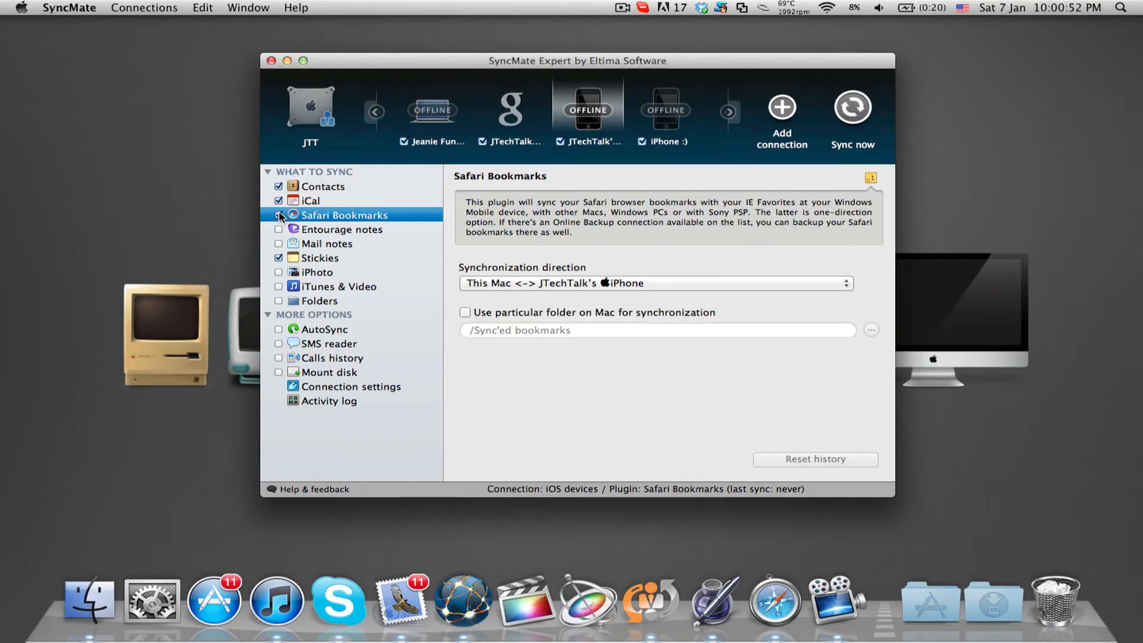
Enable iTunes & Video, SMS reader and call history across both iPhone connections.
{"action": "left_click", "coordinate": [338, 286]}
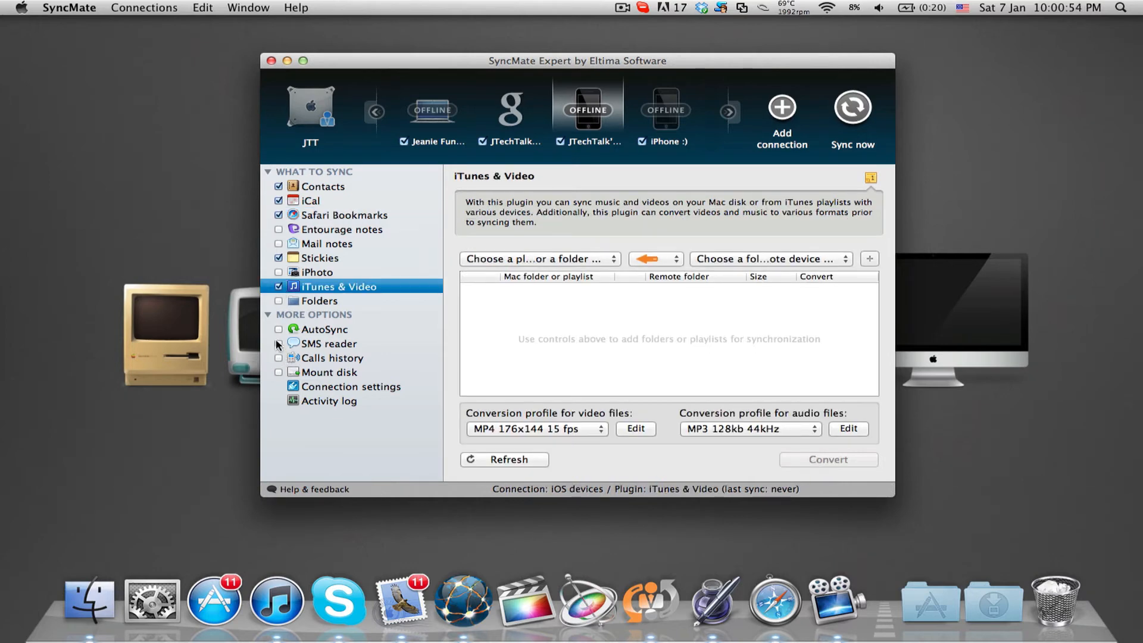
{"action": "left_click", "coordinate": [332, 358]}
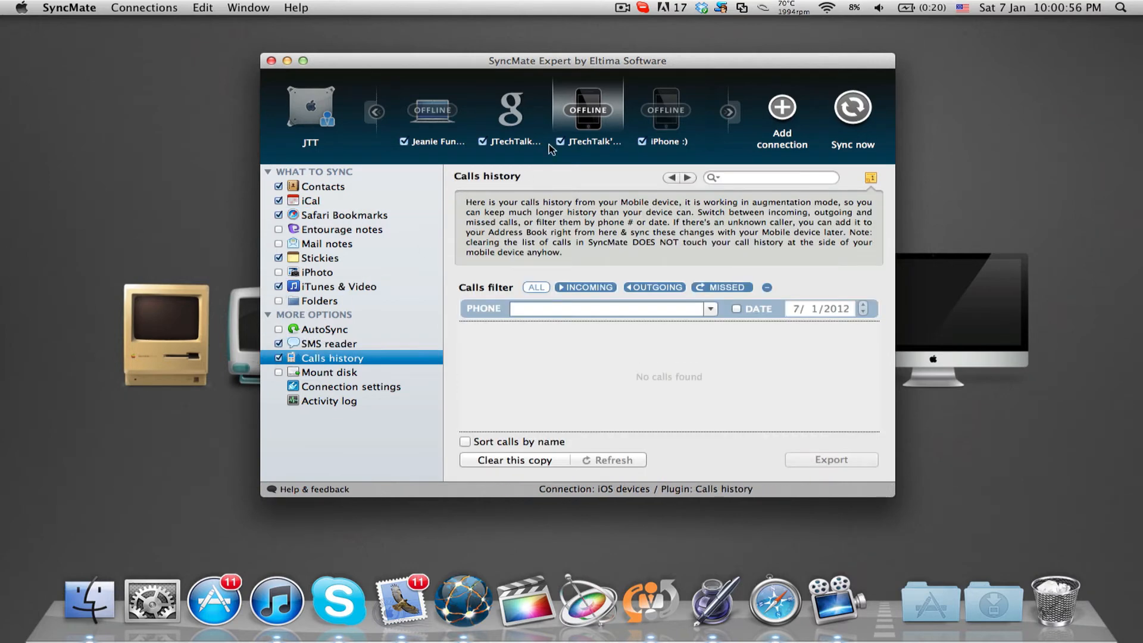
{"action": "left_click", "coordinate": [325, 328]}
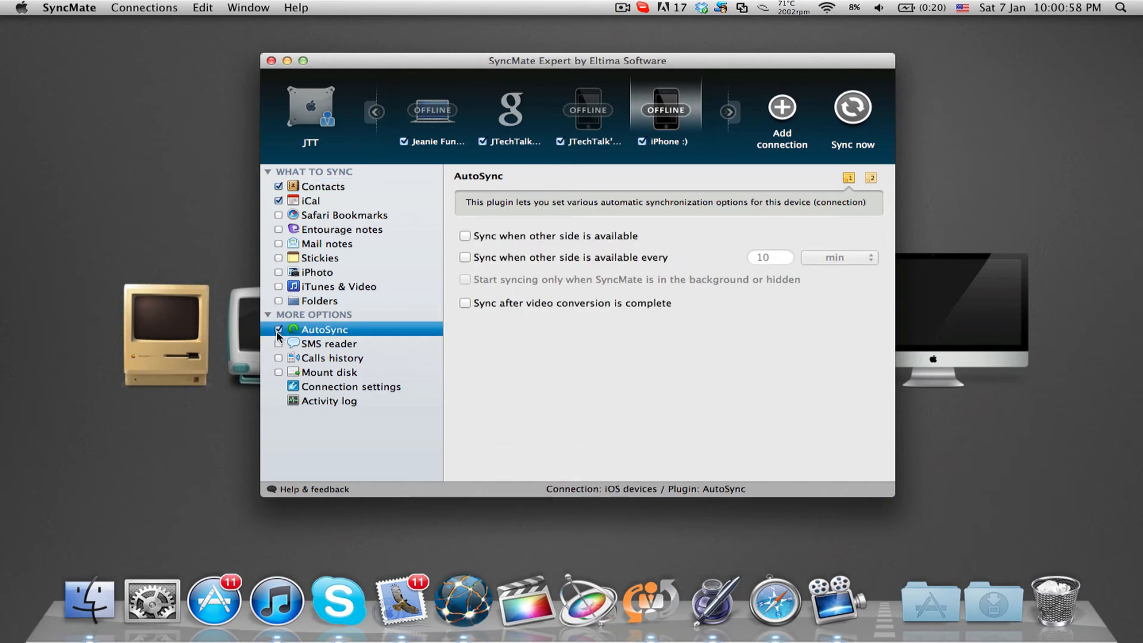
{"action": "left_click", "coordinate": [332, 357]}
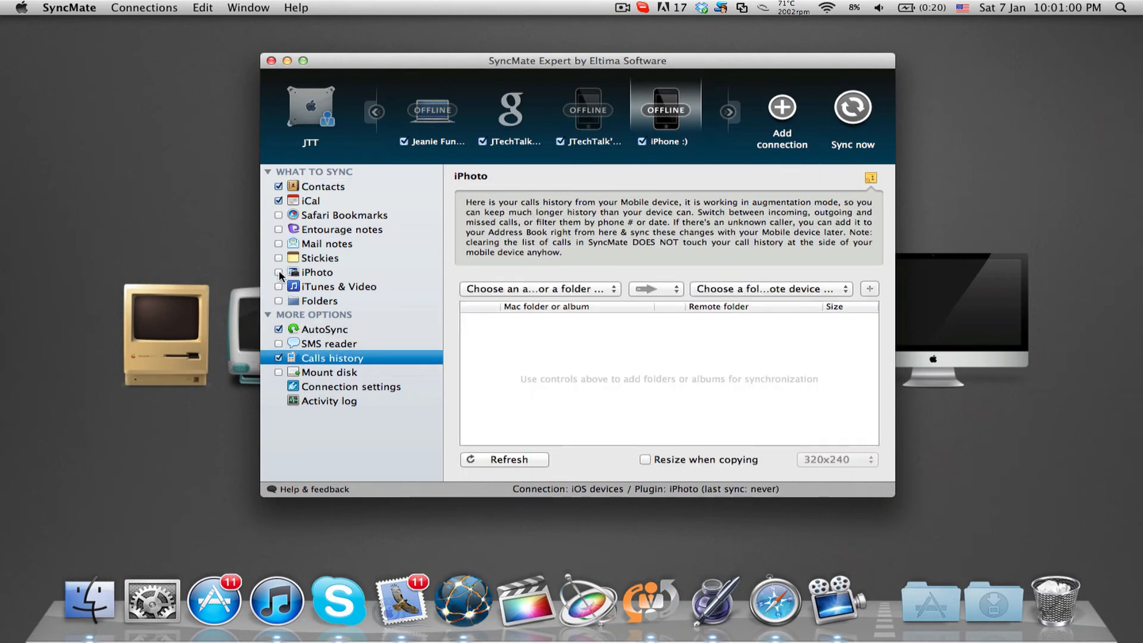
Set Safari Bookmarks to sync one-way from This Mac to iPhone :) and revisit other connections.
{"action": "left_click", "coordinate": [343, 214]}
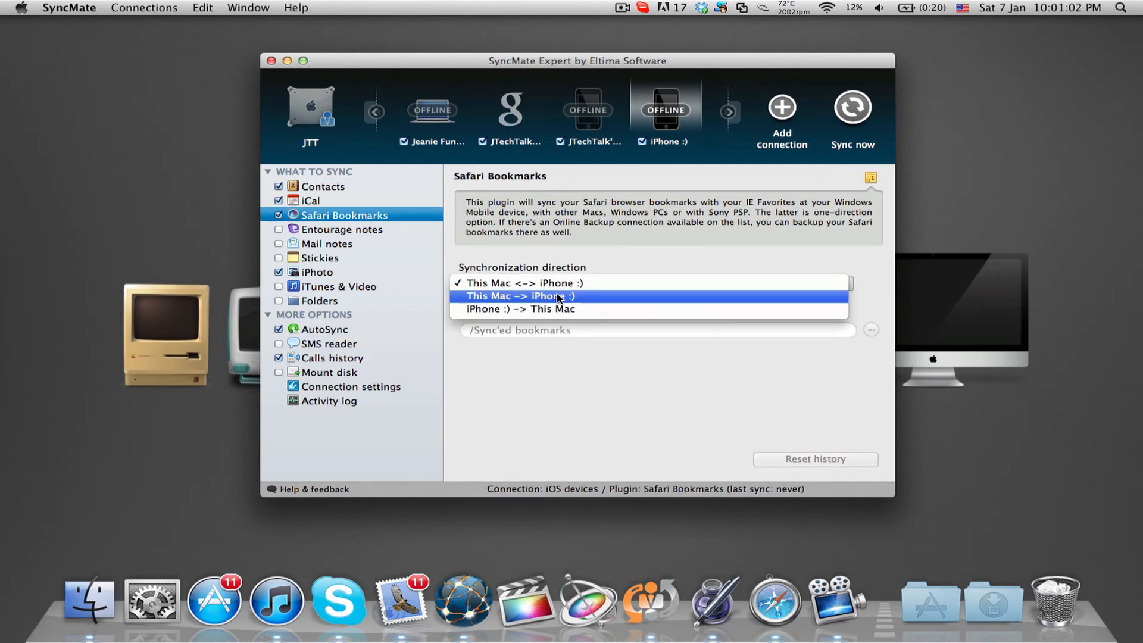
{"action": "left_click", "coordinate": [509, 109]}
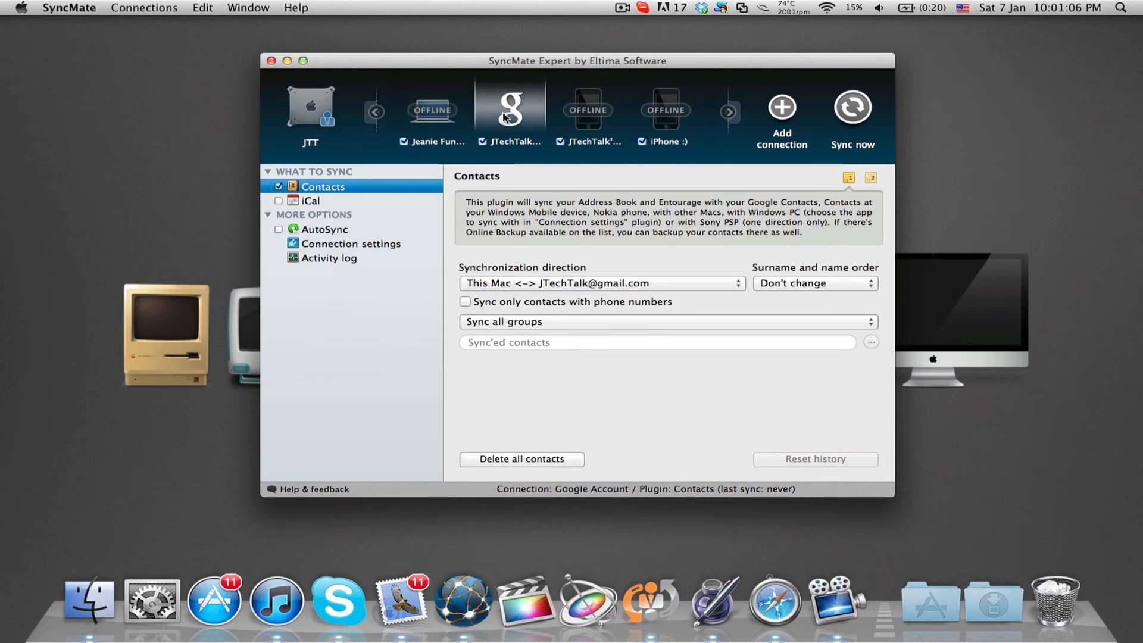
{"action": "left_click", "coordinate": [432, 113]}
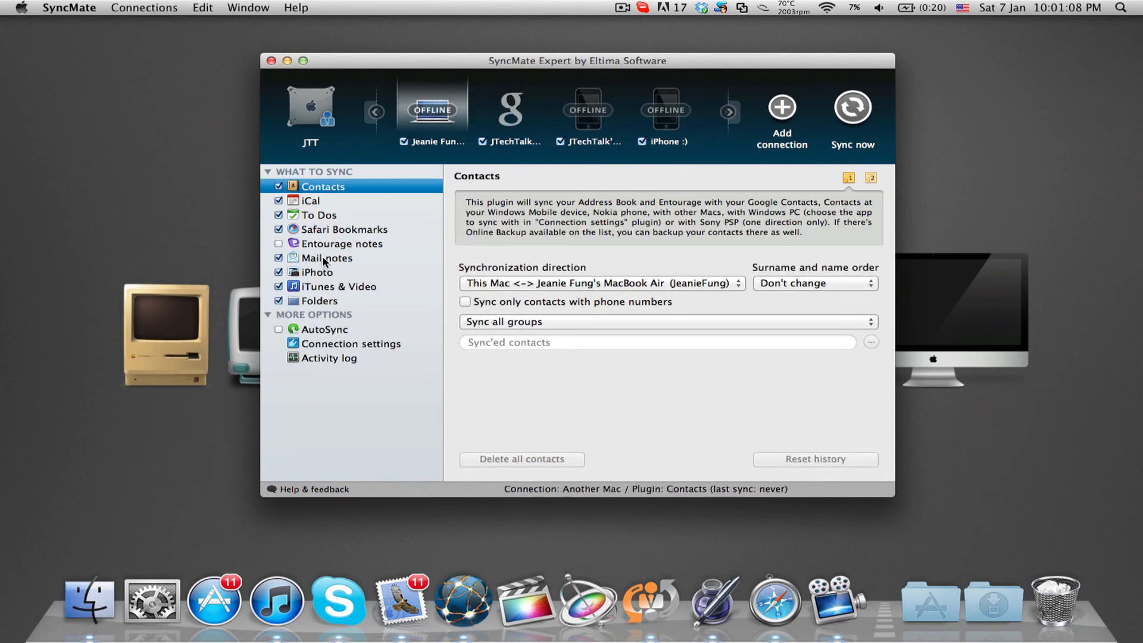
{"action": "left_click", "coordinate": [325, 328]}
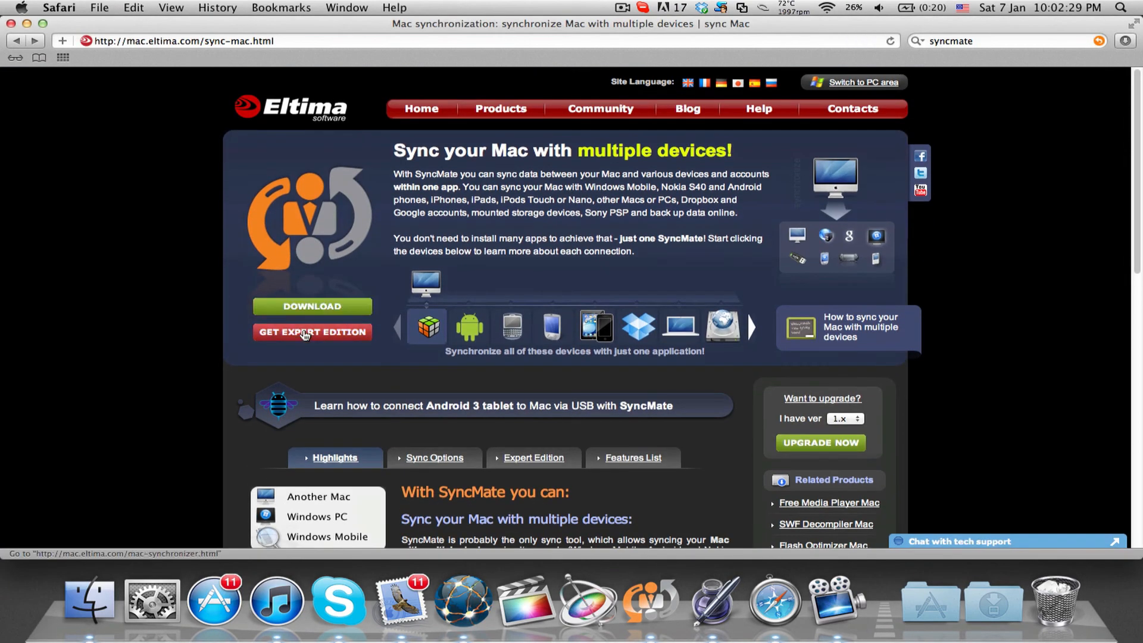
Open the Expert purchase page and replace the Personal License with the Family Pack for 6 Macs.
{"action": "left_click", "coordinate": [311, 332]}
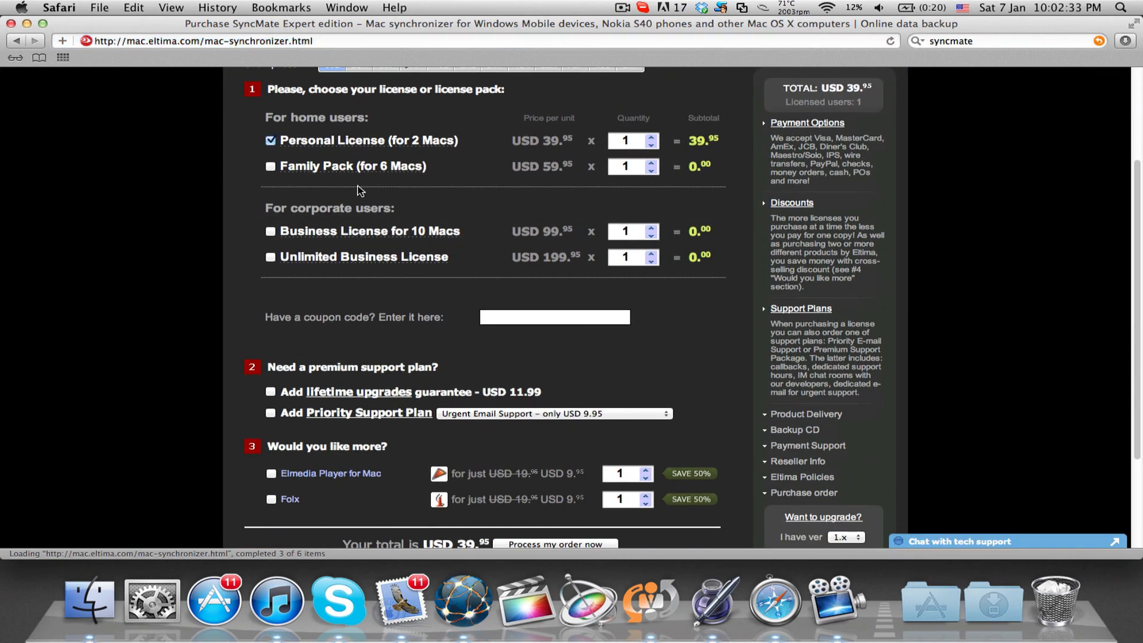
{"action": "left_click", "coordinate": [269, 166]}
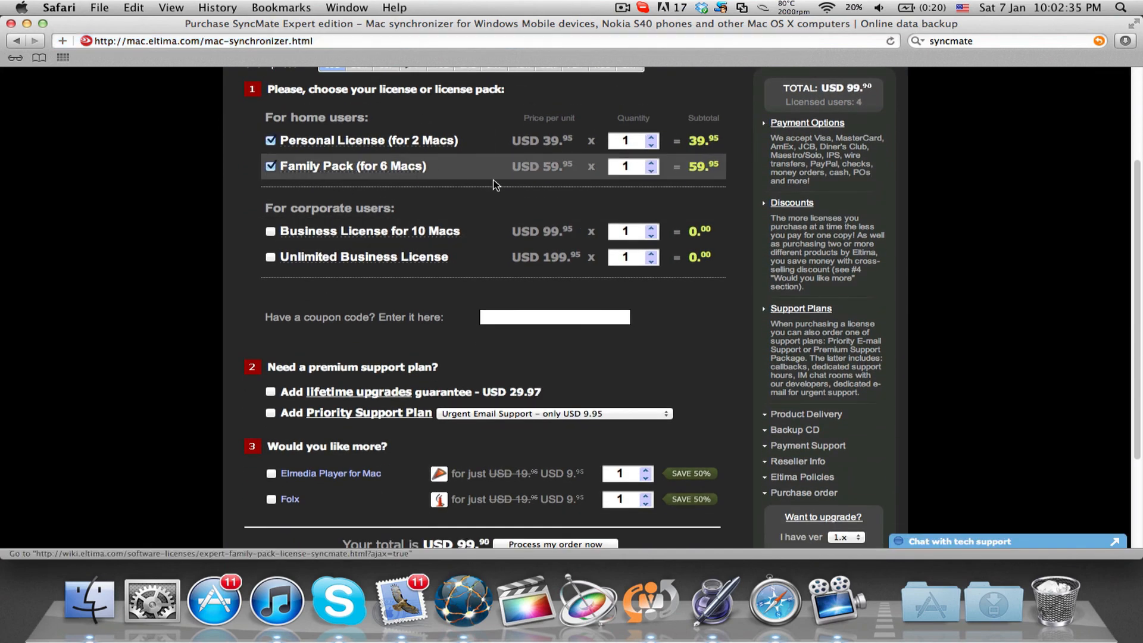
{"action": "left_click", "coordinate": [269, 140]}
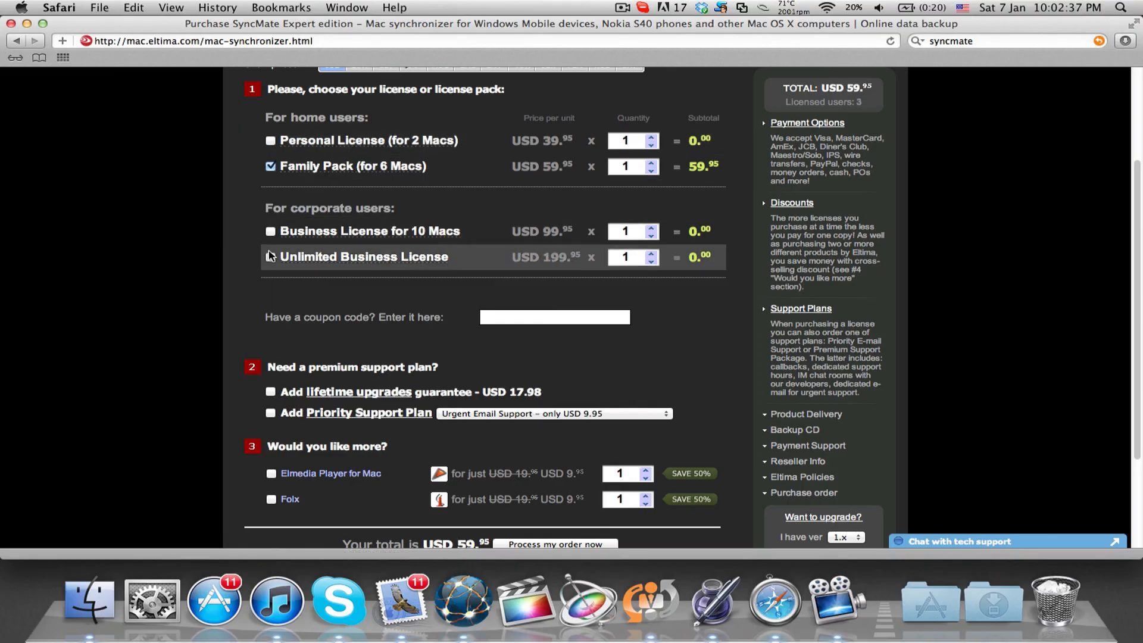